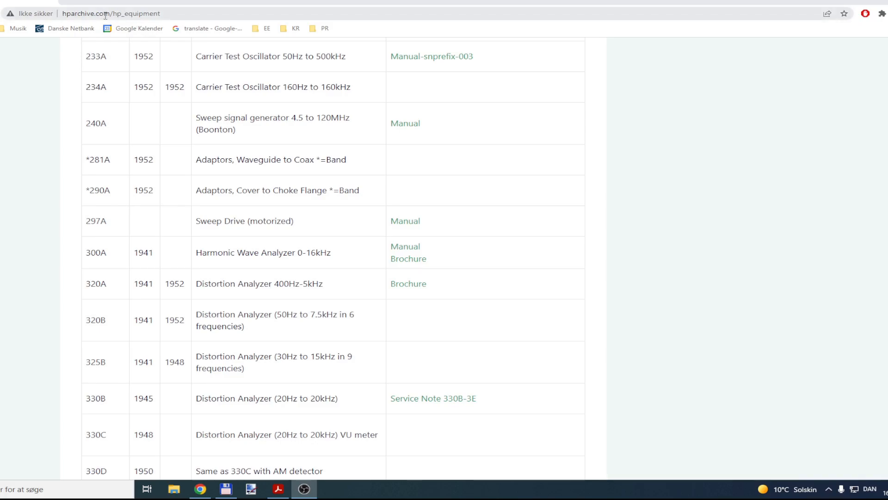
mouse_move(109, 172)
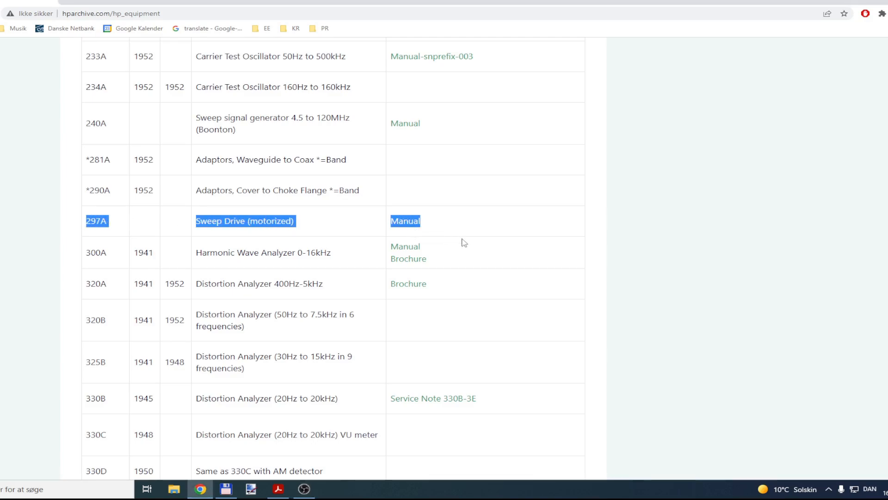
Step: Open the 297A Sweep Drive manual PDF from the hparchive.com equipment list
click(405, 221)
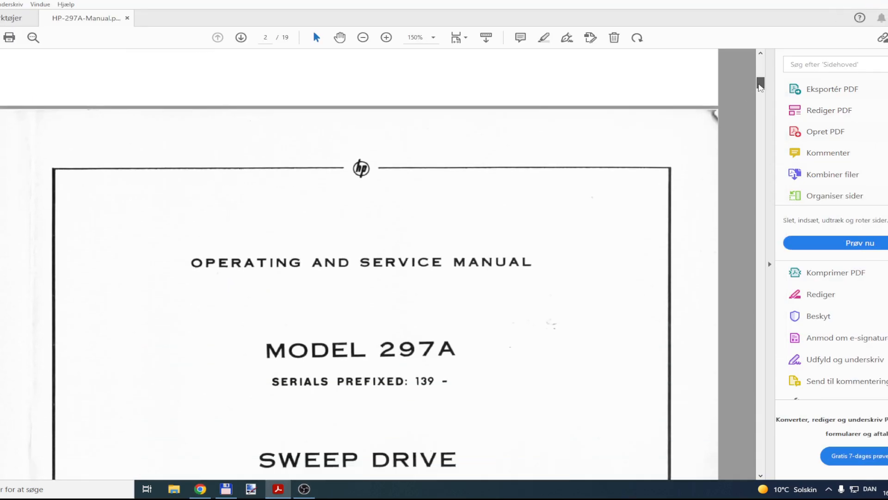
Step: Scroll the 297A manual down to the Model 302A and bench-stand mounting pages
scroll(down, 3)
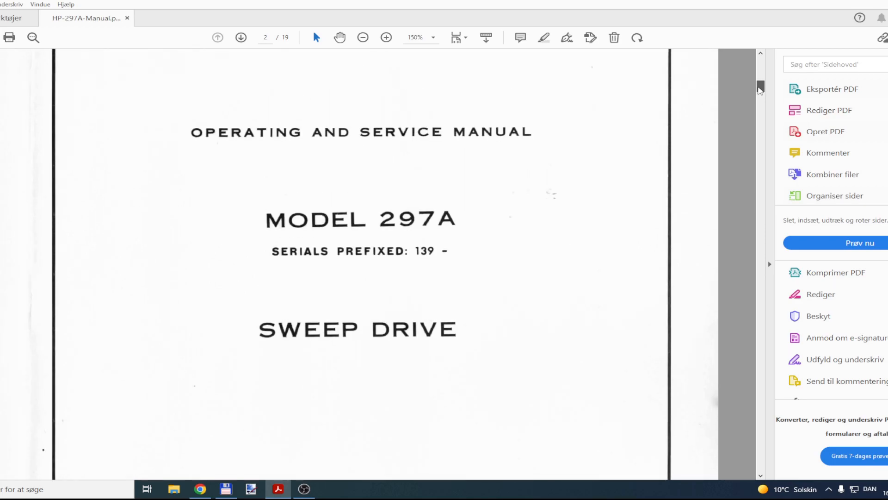
scroll(down, 3)
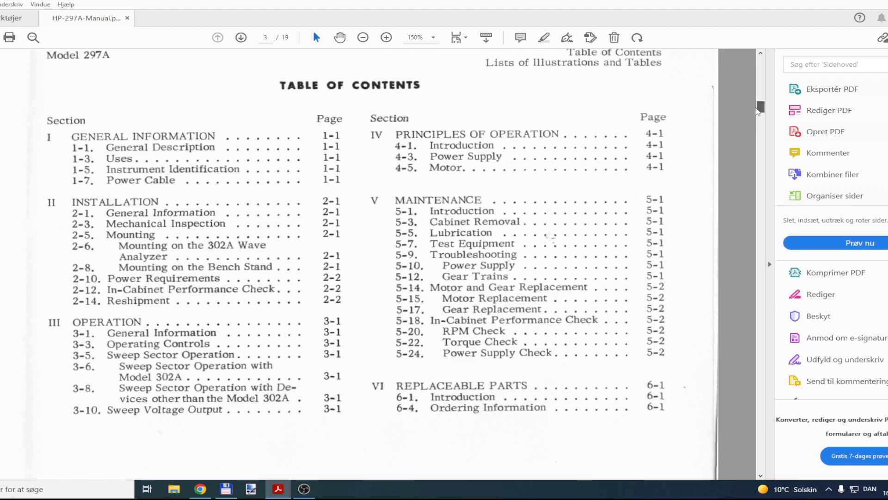
scroll(down, 3)
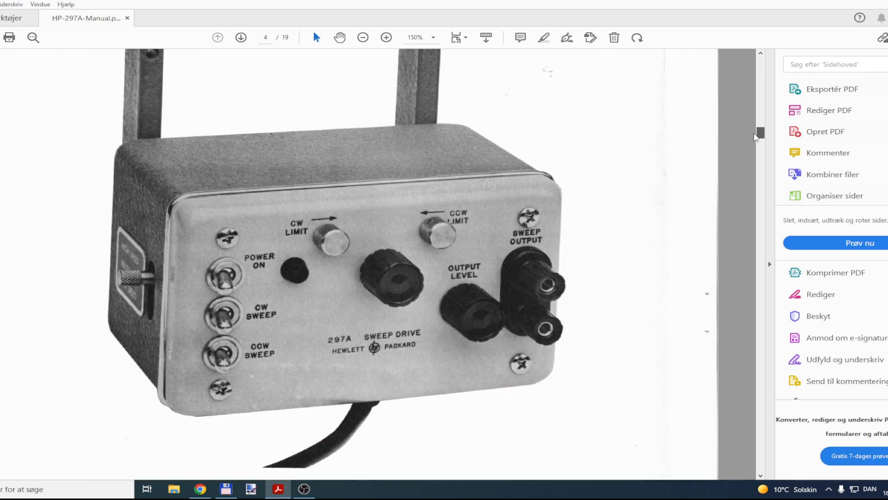
scroll(down, 3)
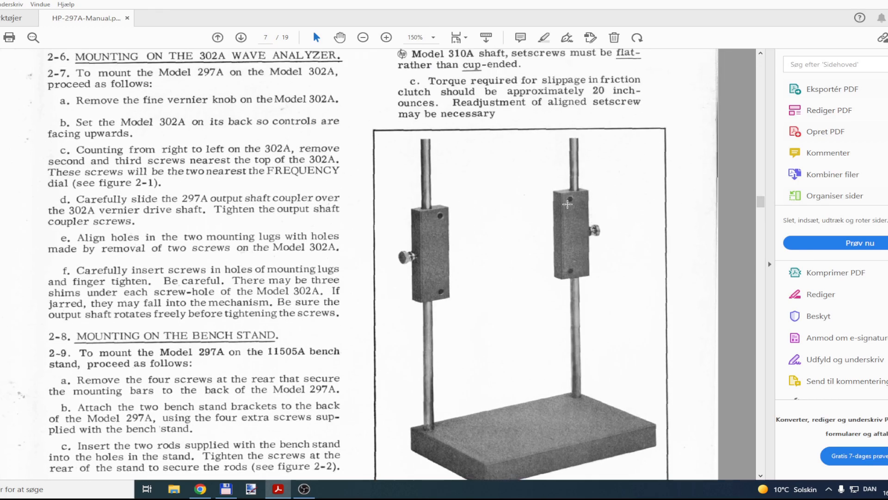
mouse_move(394, 205)
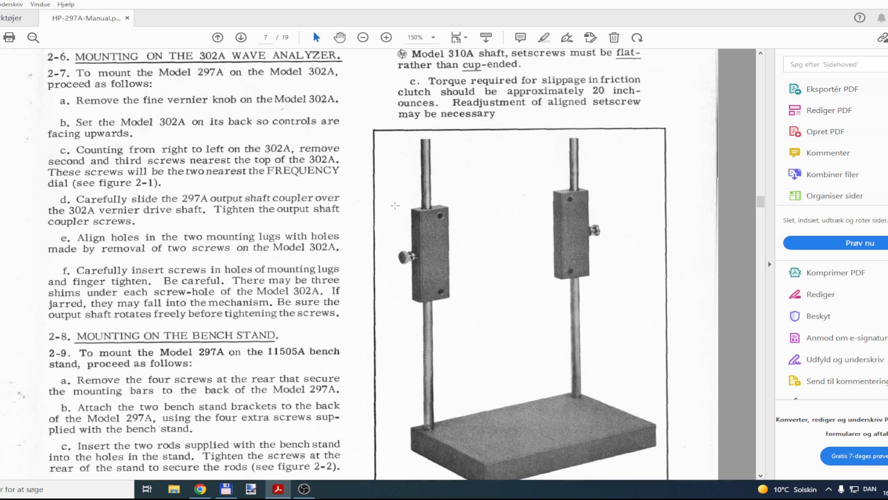
mouse_move(405, 253)
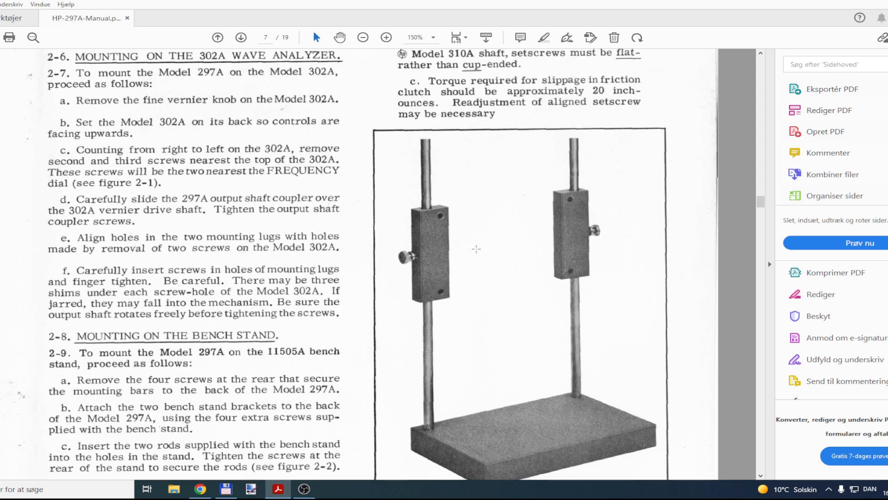
mouse_move(467, 227)
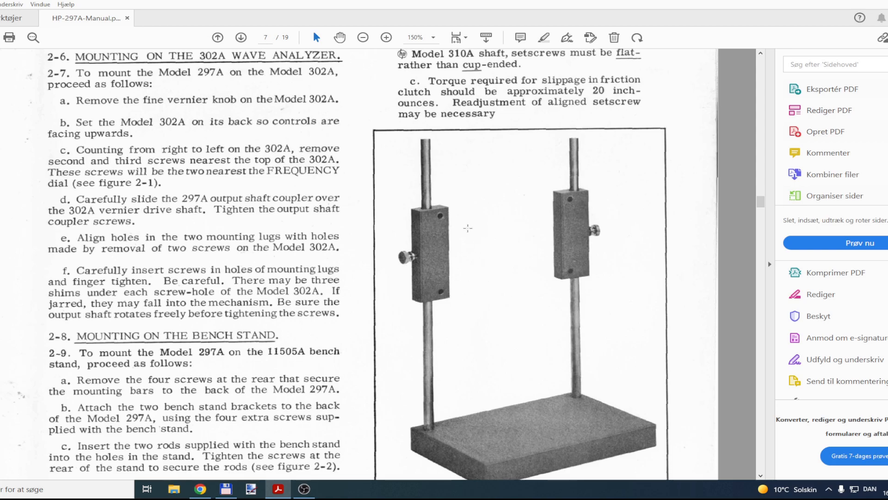
mouse_move(752, 219)
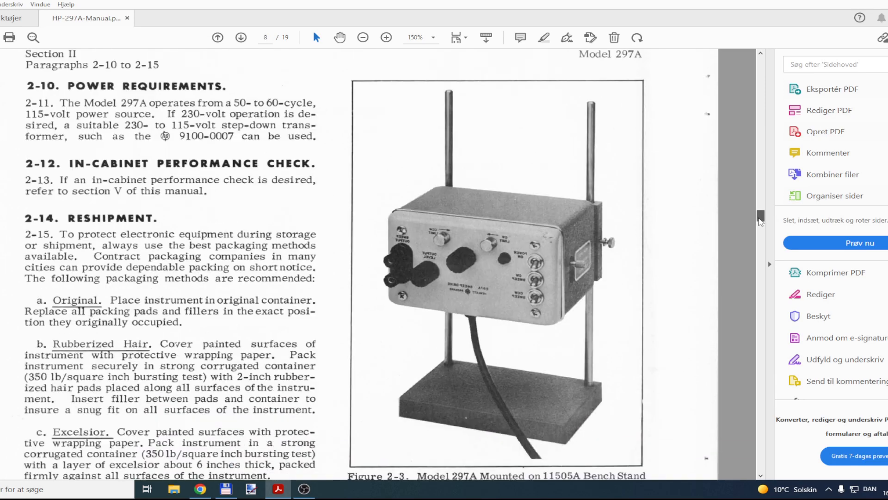
Step: Scroll past Figure 3-1 operating controls into the Section IV principles of operation
scroll(down, 3)
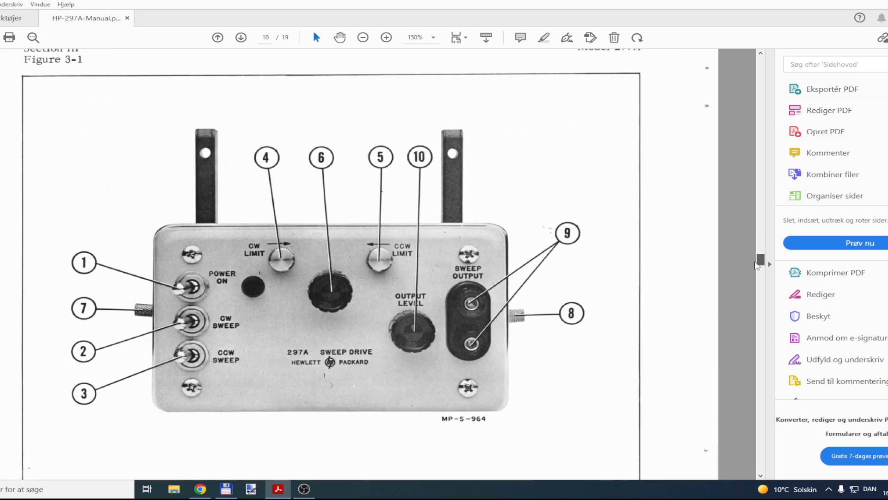
scroll(down, 3)
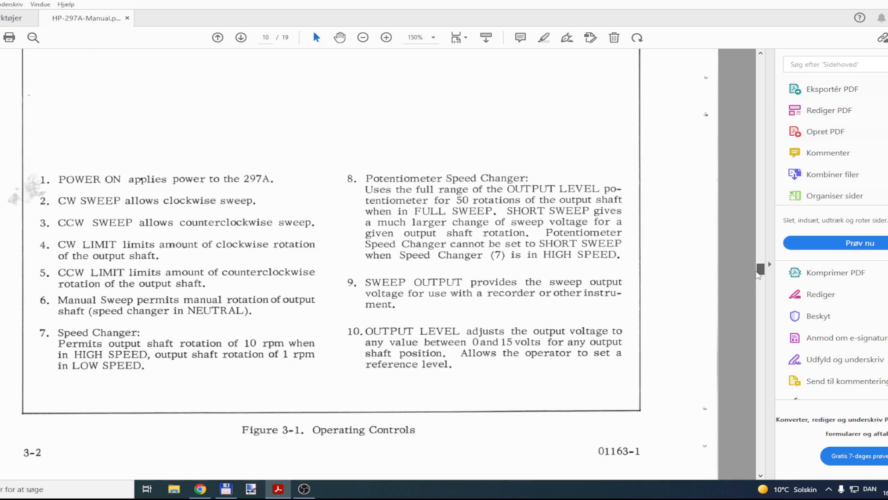
scroll(down, 3)
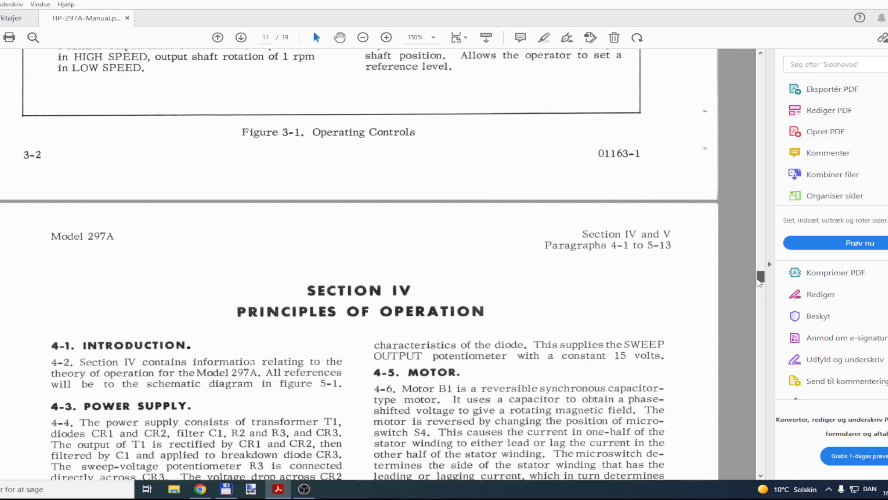
scroll(down, 3)
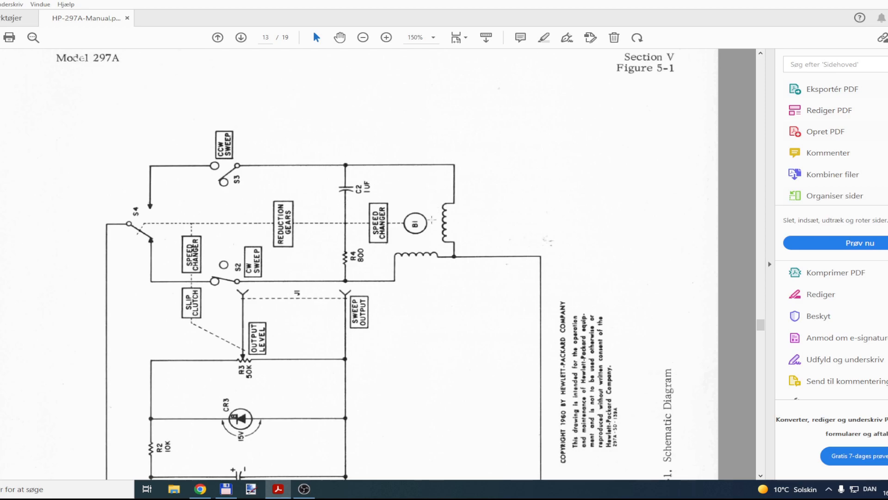
mouse_move(411, 248)
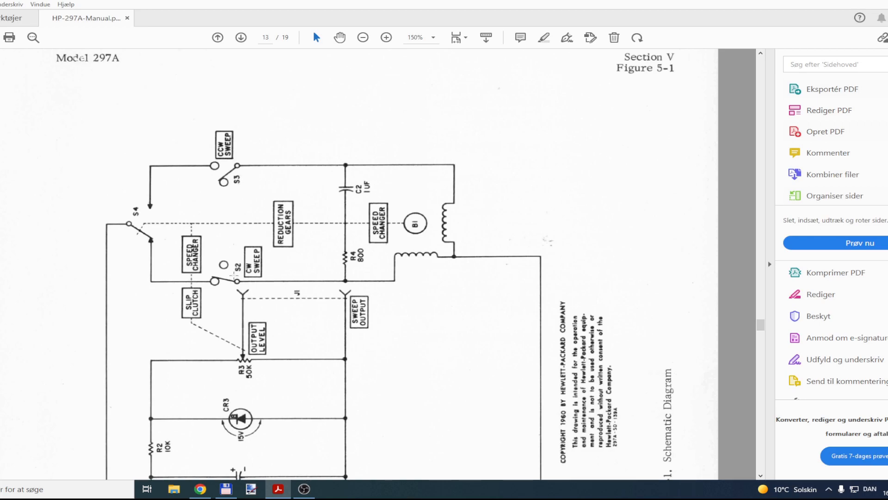
mouse_move(367, 266)
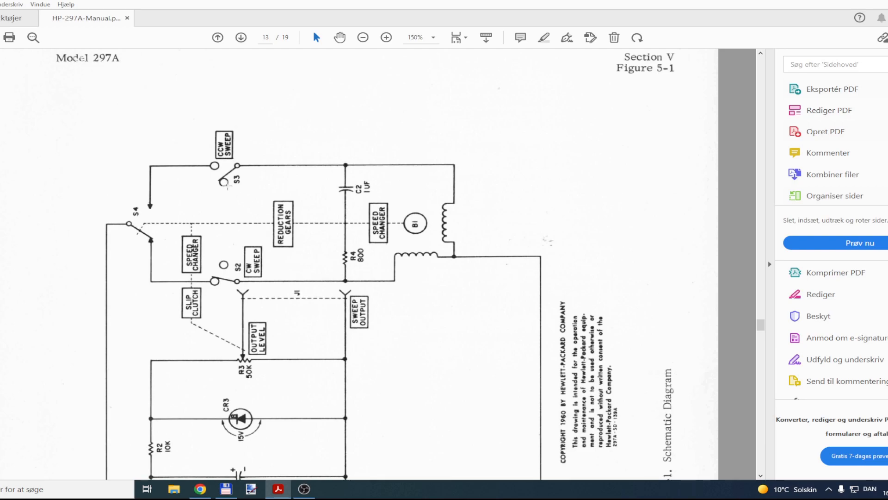
mouse_move(337, 224)
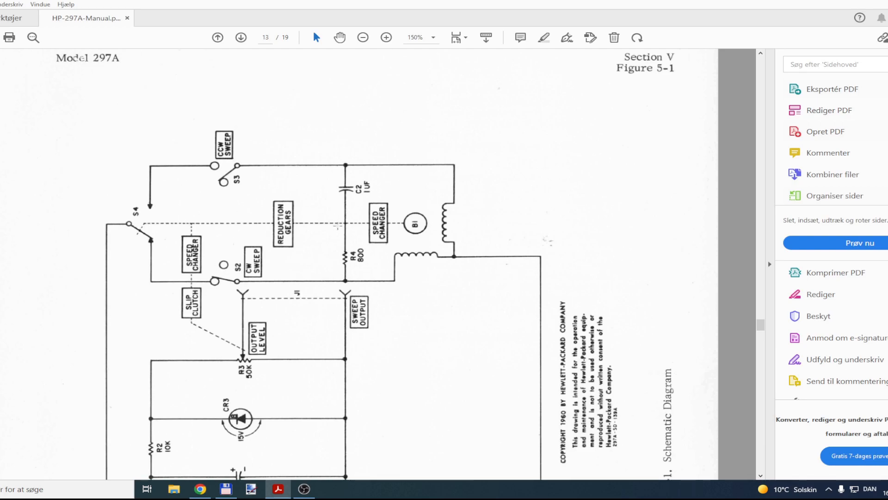
Step: Scroll past the page 13 schematic diagram to the page 15 replaceable parts list
scroll(down, 3)
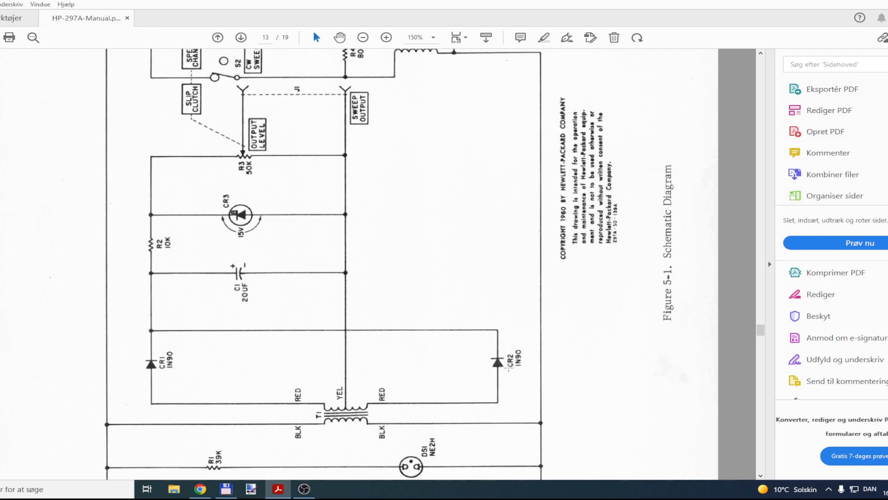
mouse_move(436, 324)
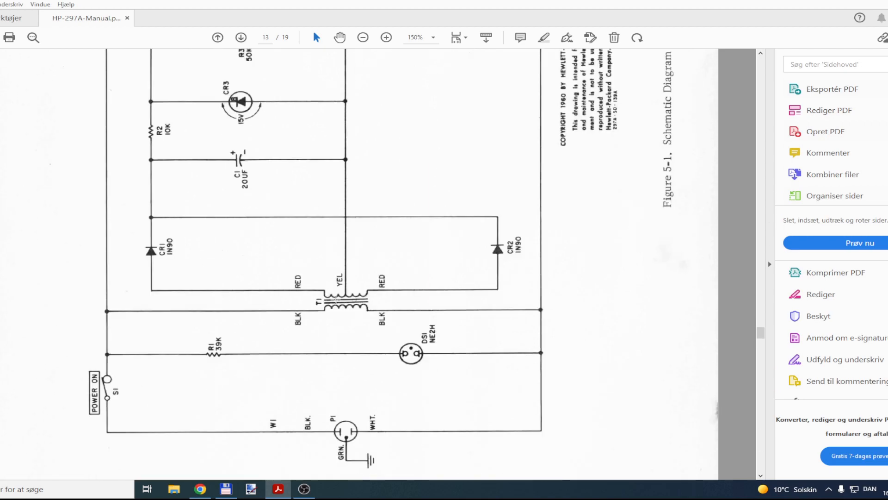
scroll(down, 3)
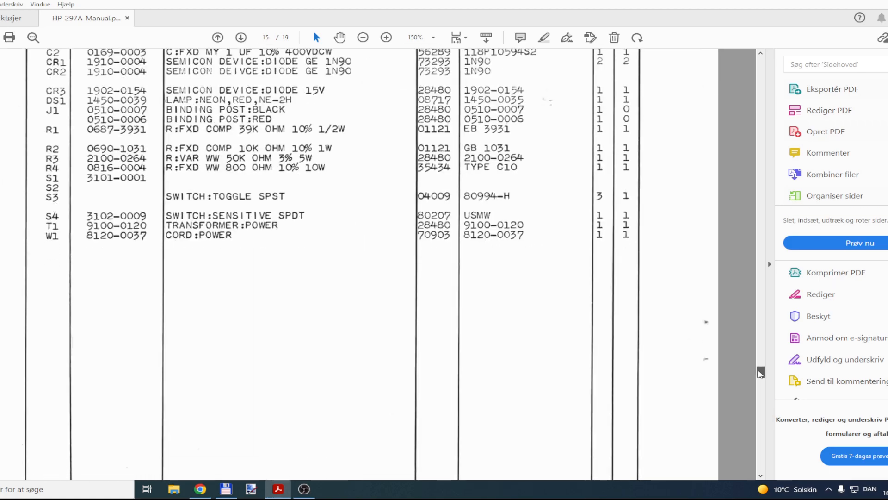
Step: Scroll past the Figure 6-1 exploded view to the page 19 Manual Changes sheet
scroll(down, 3)
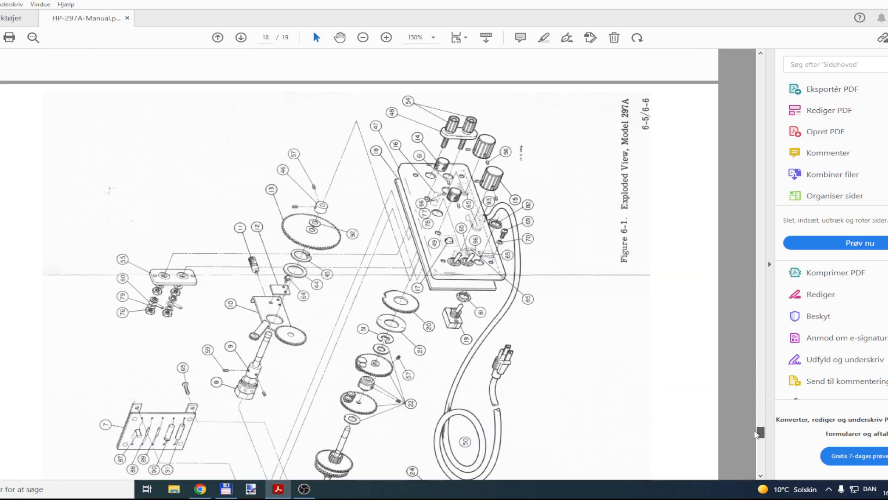
scroll(down, 3)
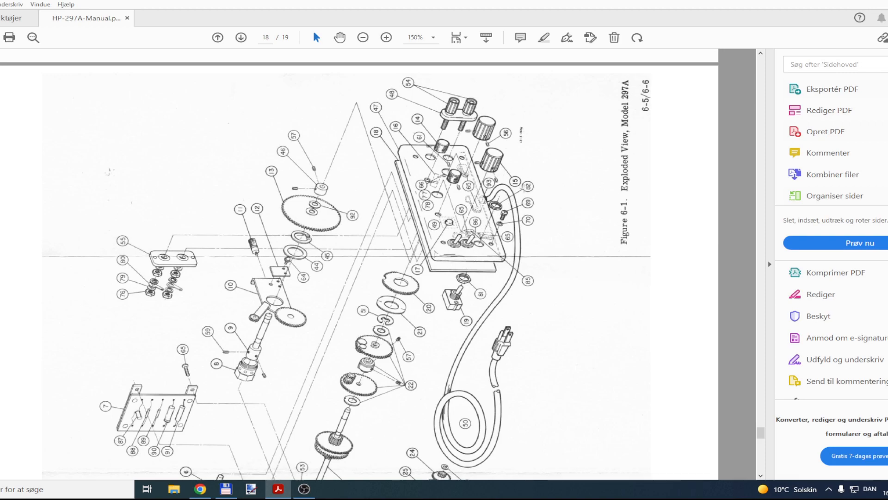
scroll(down, 3)
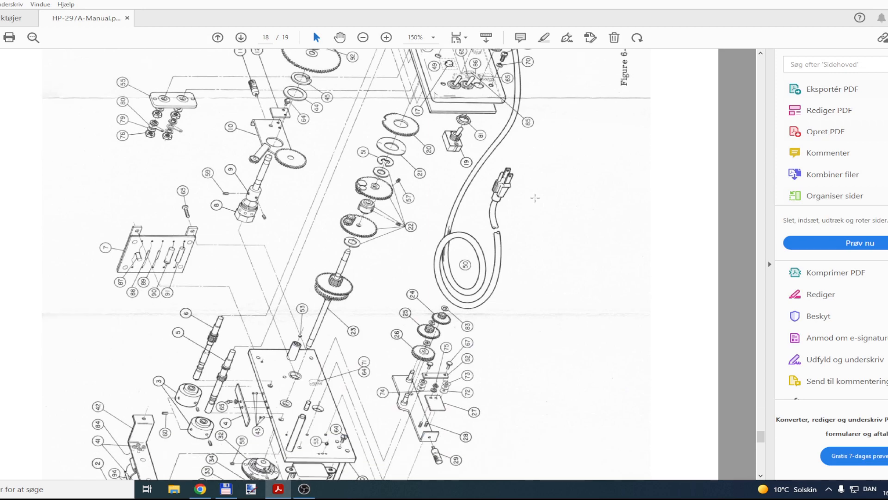
scroll(down, 3)
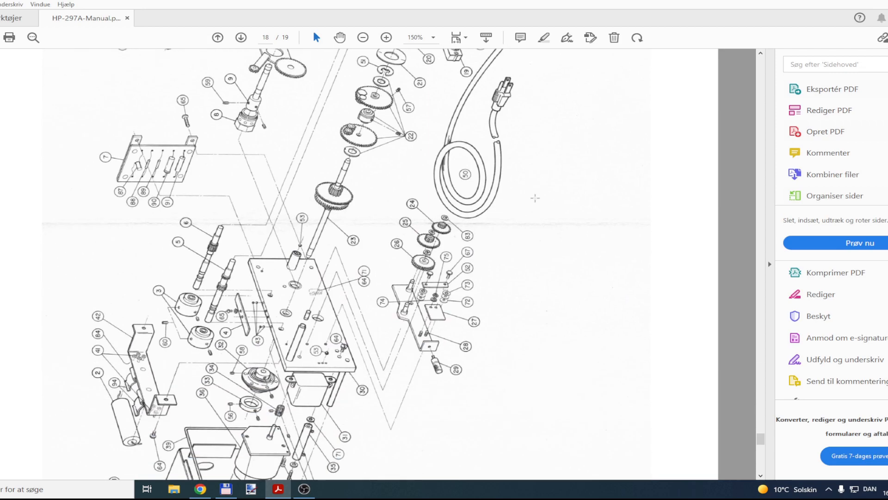
scroll(down, 3)
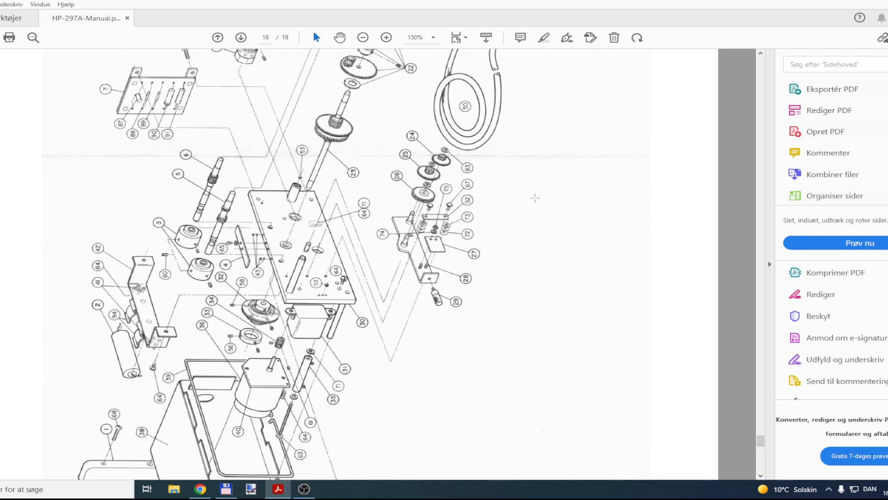
scroll(down, 3)
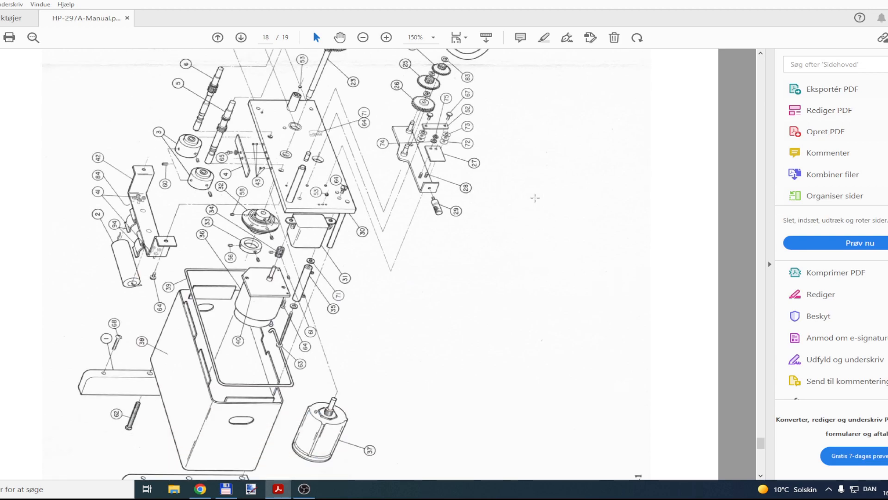
scroll(down, 3)
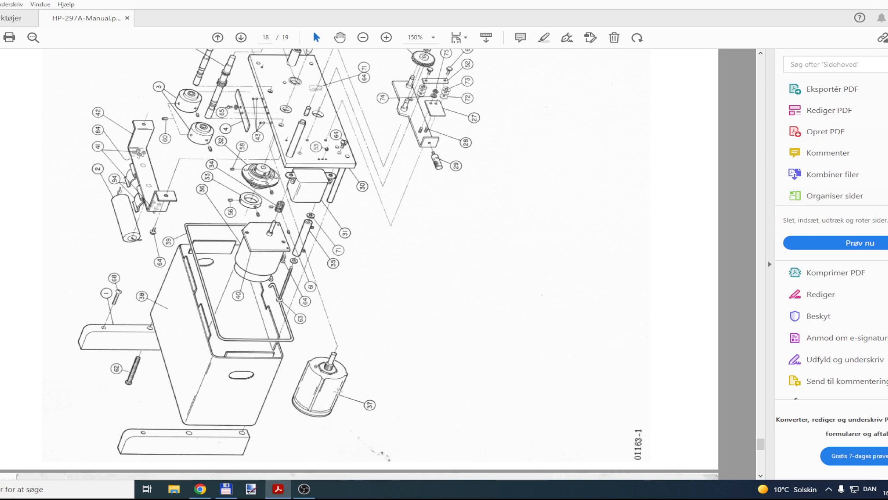
scroll(down, 3)
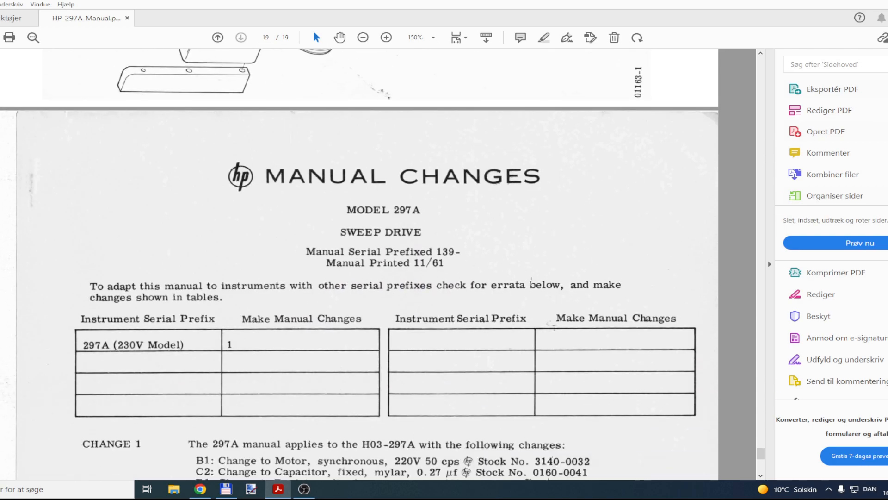
mouse_move(383, 268)
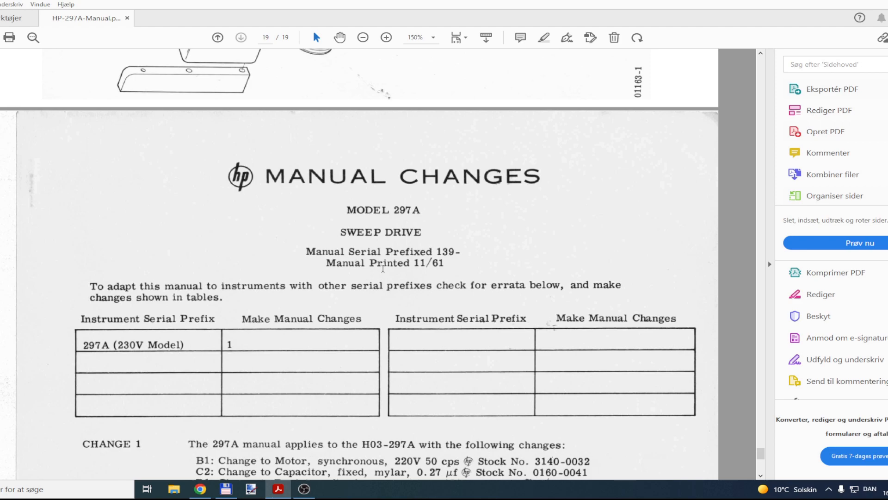
double_click(434, 262)
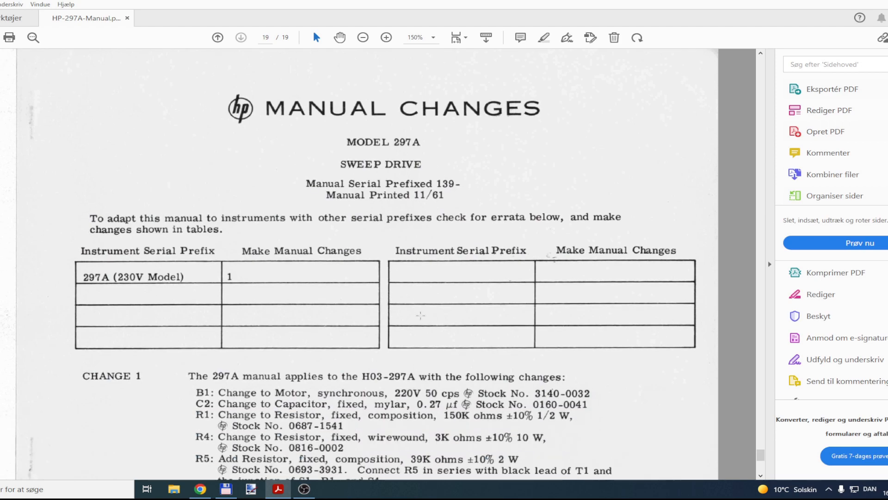
scroll(down, 3)
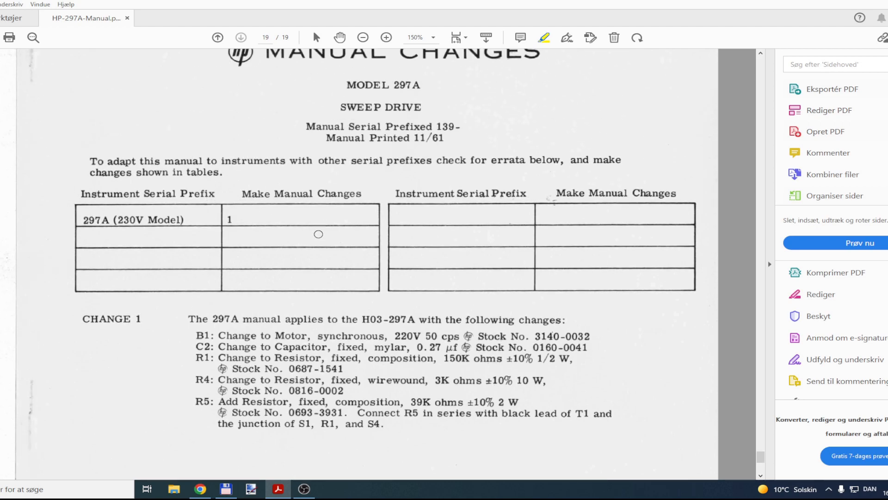
scroll(down, 3)
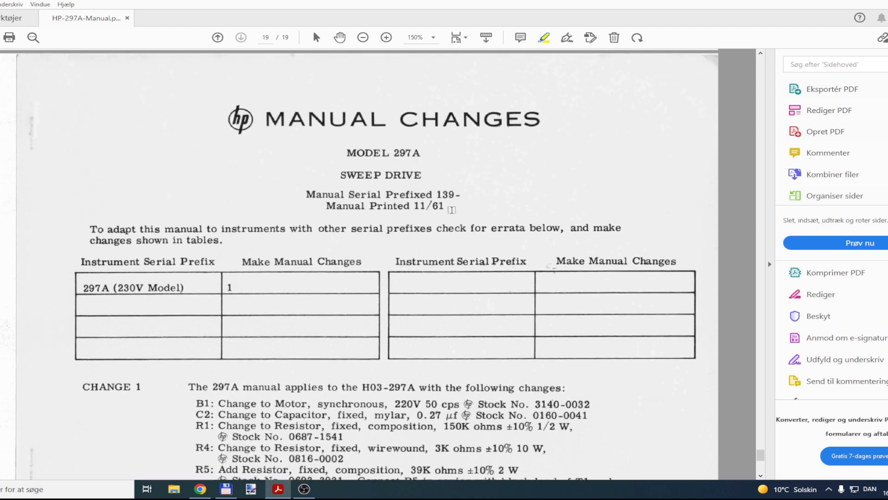